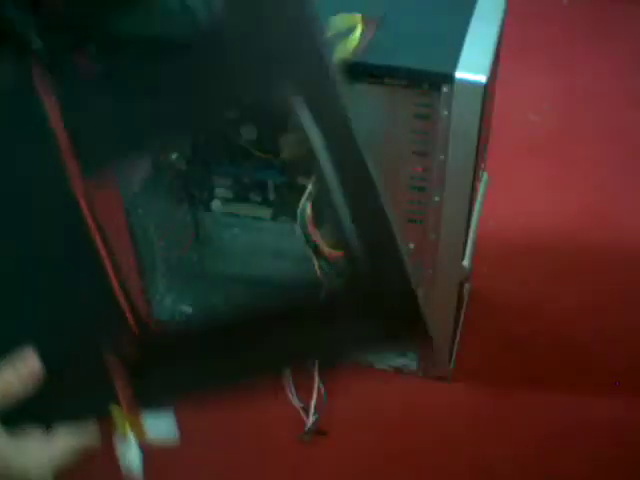
mouse_move(320, 240)
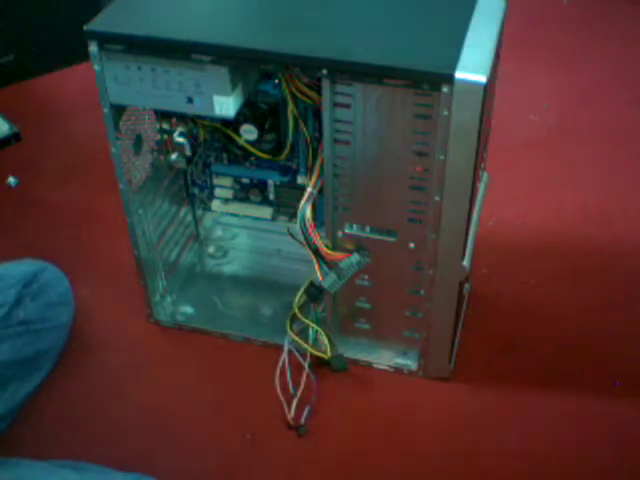